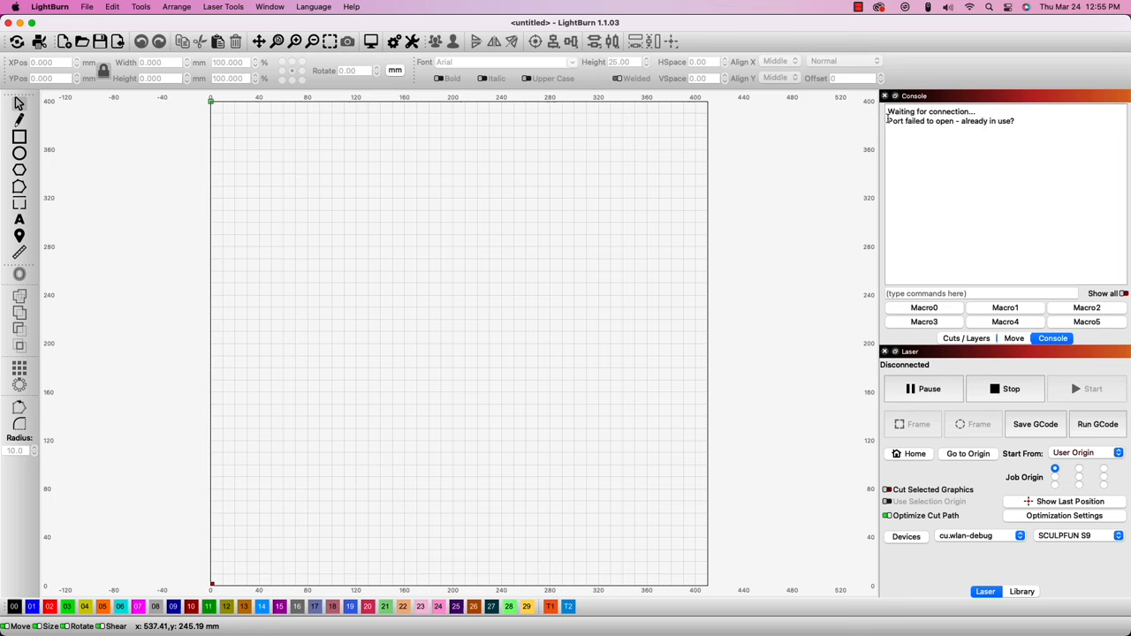
mouse_move(969, 111)
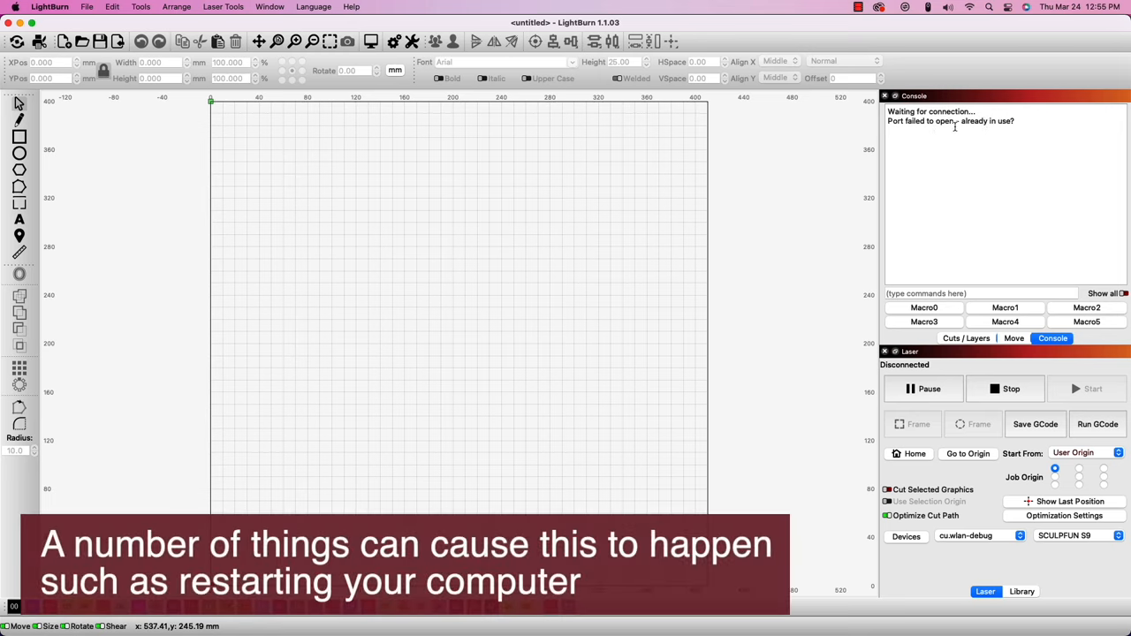
mouse_move(889, 381)
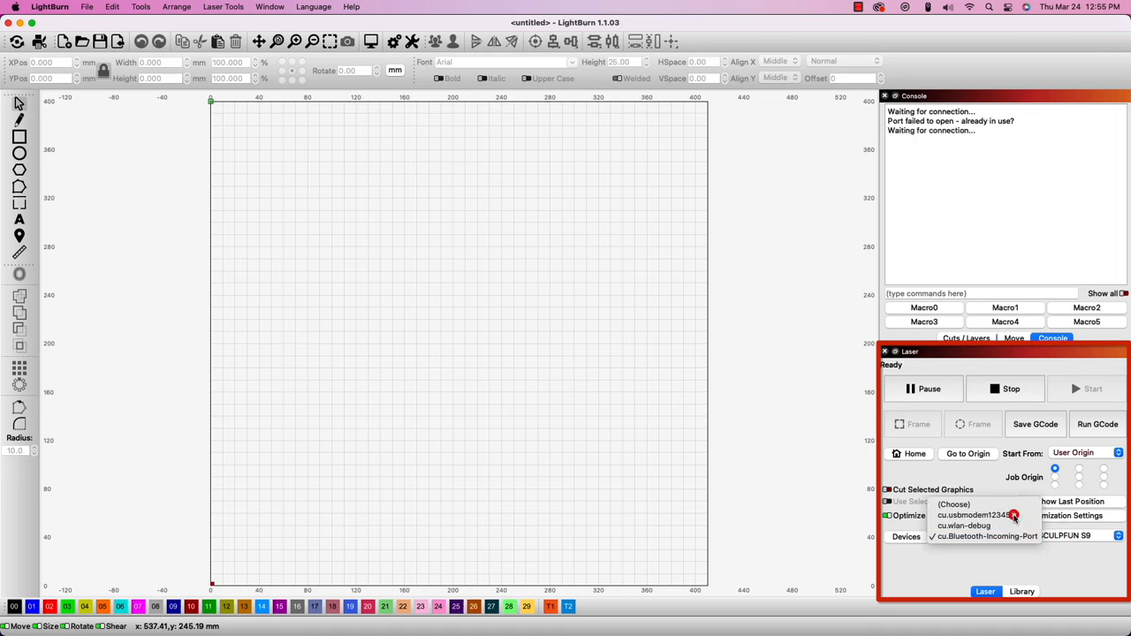
mouse_move(975, 515)
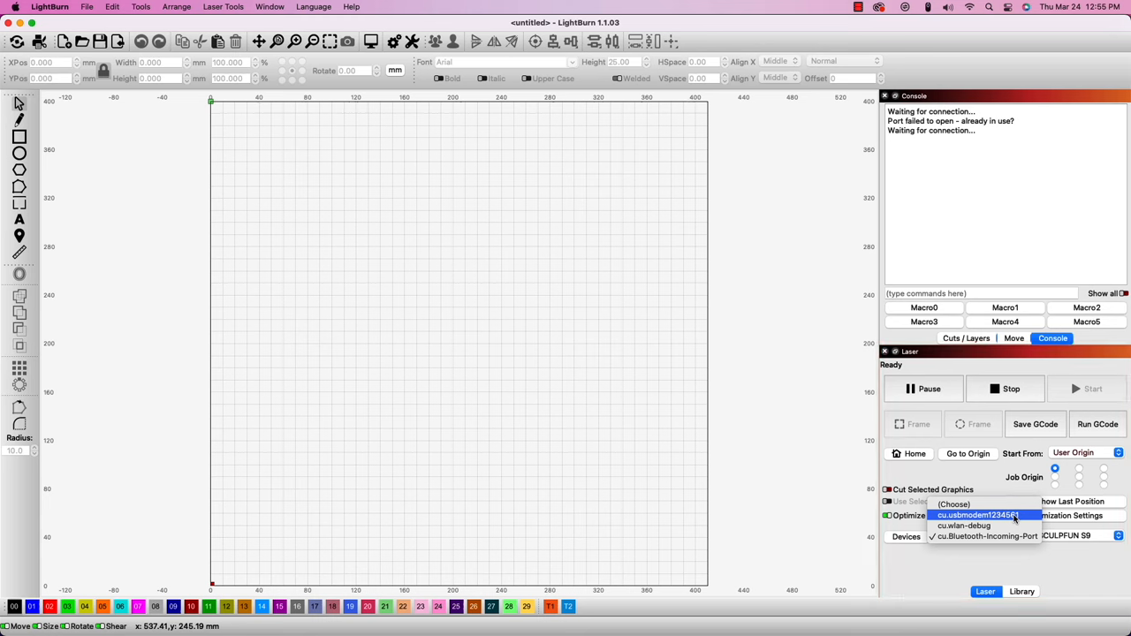
Step: Choose the cu.usbmodem serial port as the laser's connection port
click(976, 515)
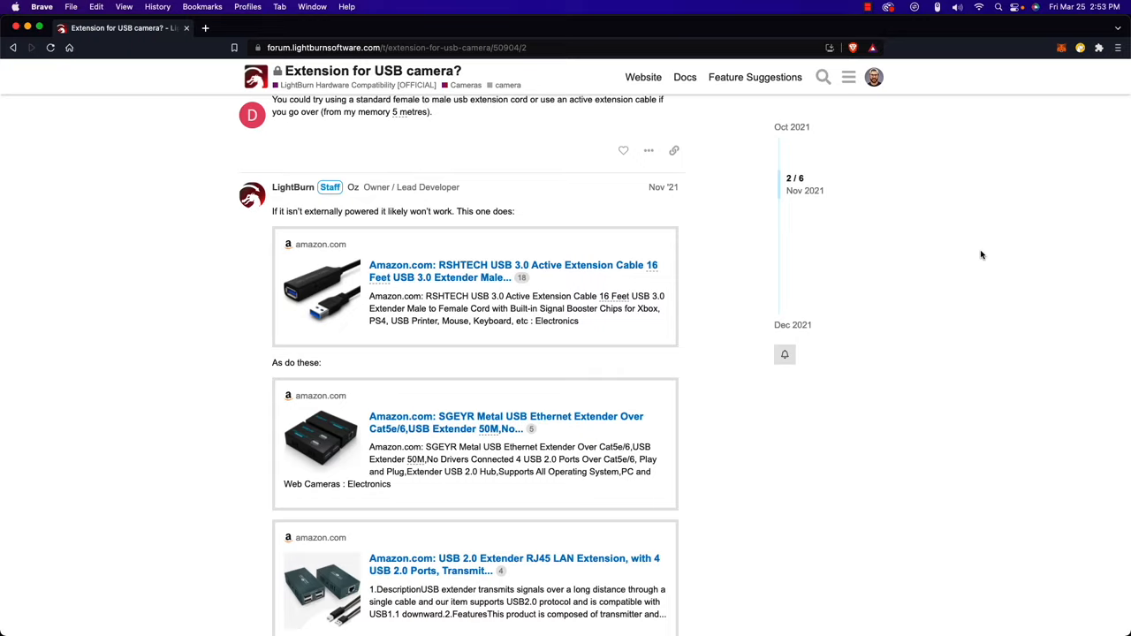
Step: Scroll the 'Extension for USB camera?' thread down to the staff reply with Amazon extender links
scroll(down, 3)
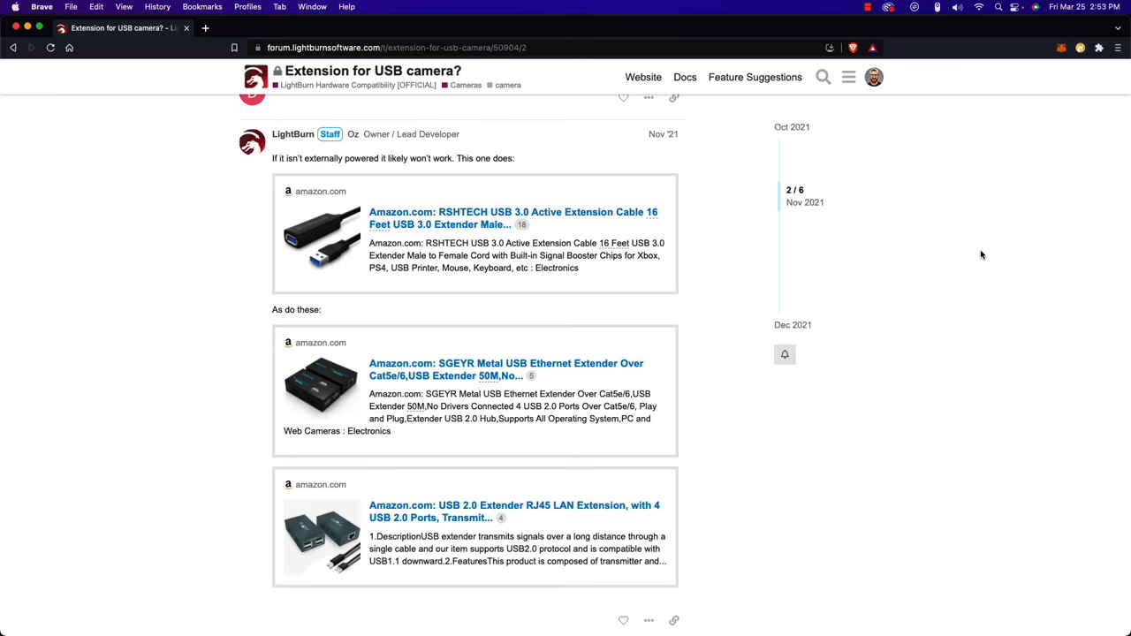
scroll(down, 3)
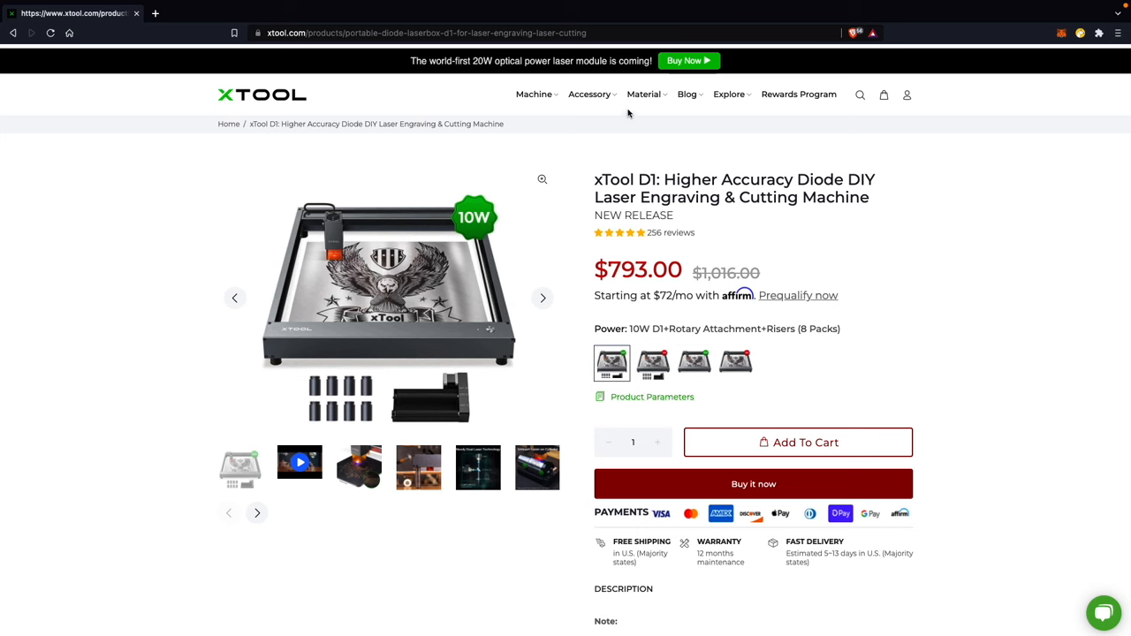
Step: Open the xTool Accessory collection from the site header menu
click(589, 94)
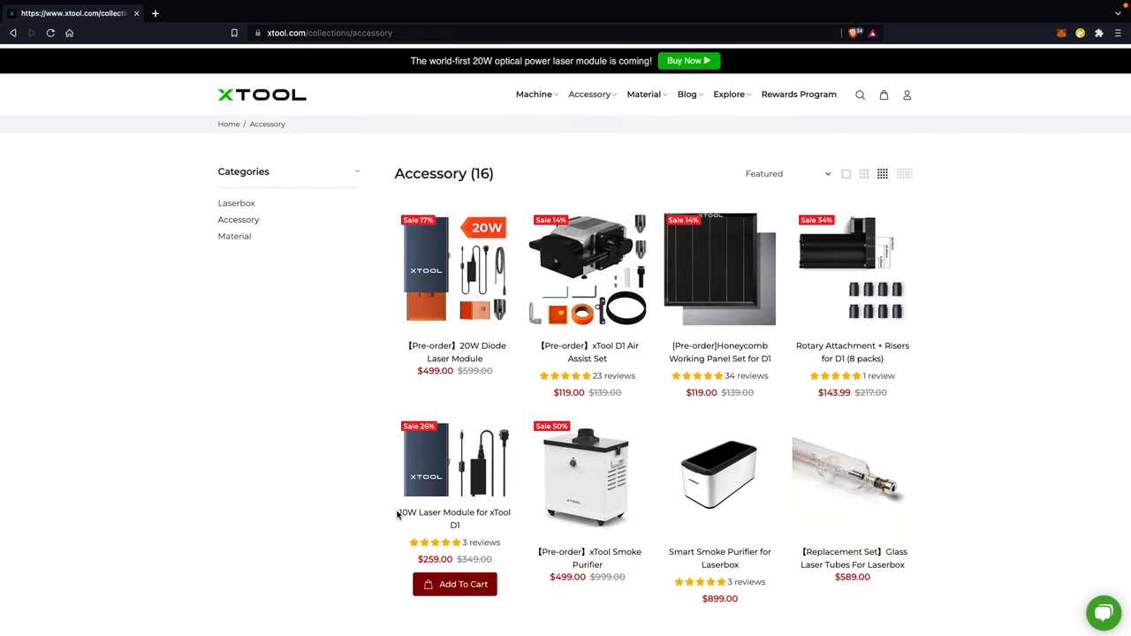
mouse_move(424, 241)
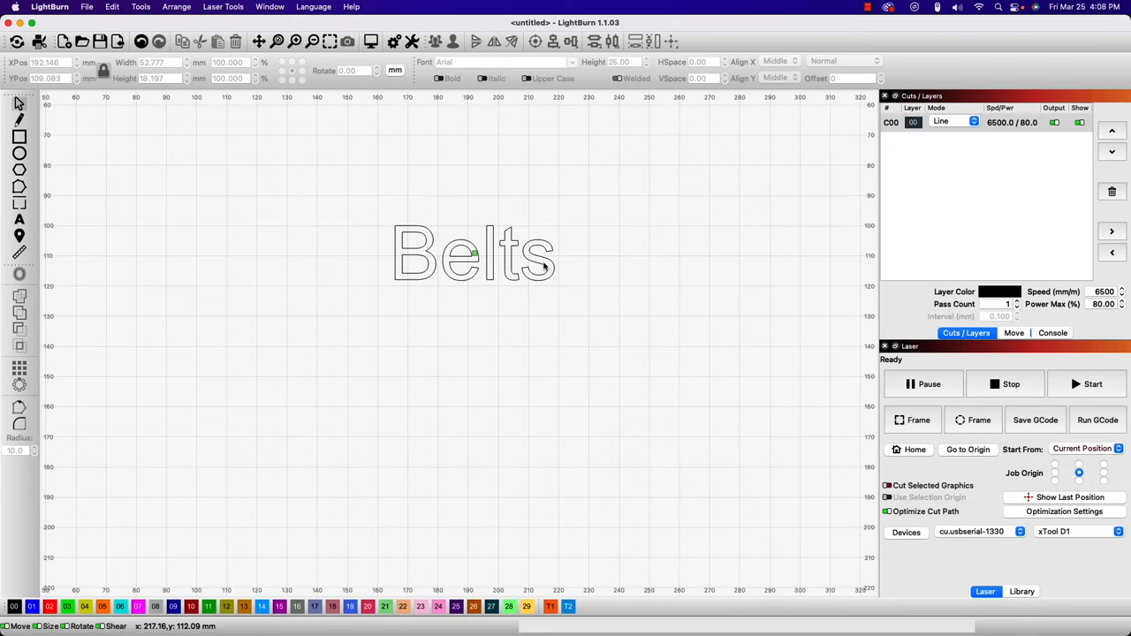
mouse_move(1019, 128)
text(4000)
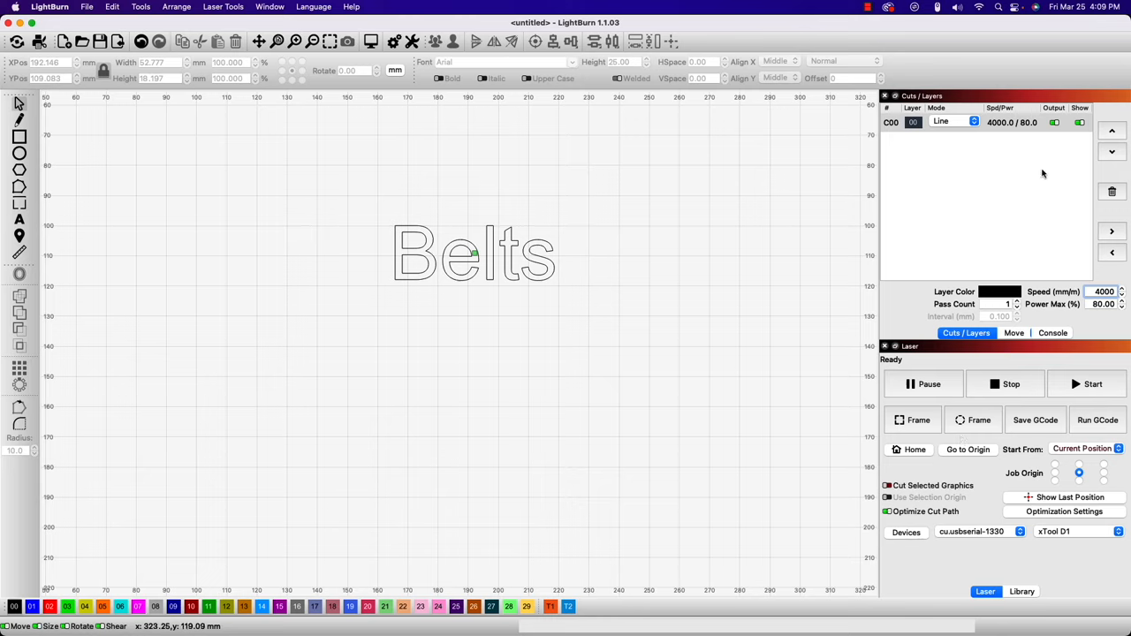
mouse_move(1060, 313)
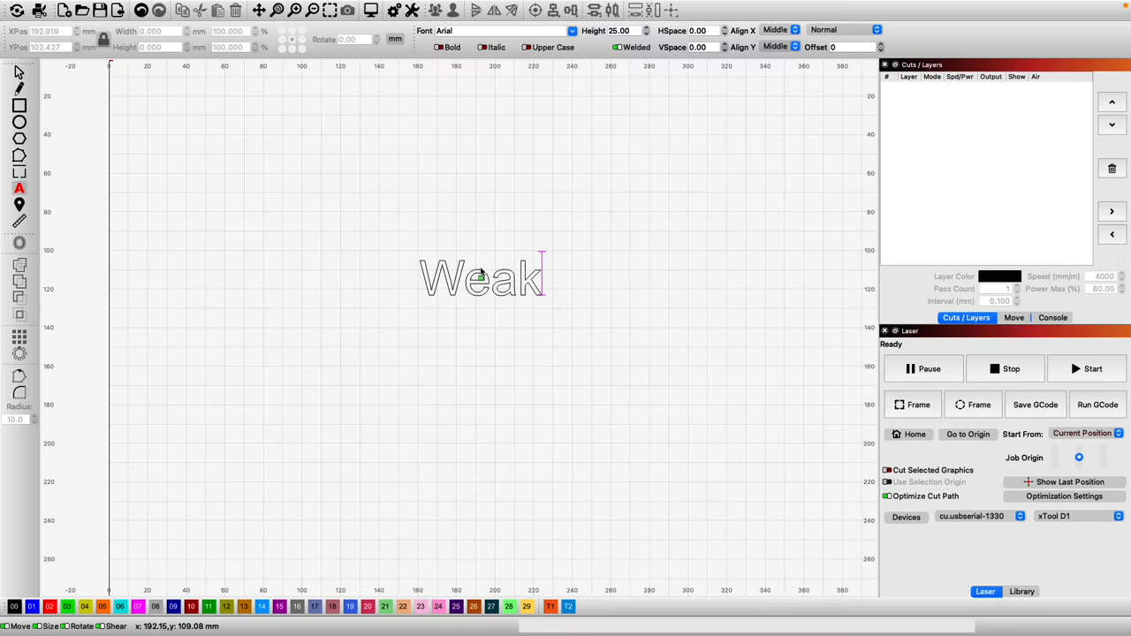
Step: Add ' Laser Output' after 'Weak' so the canvas text reads 'Weak Laser Output'
text(Laser)
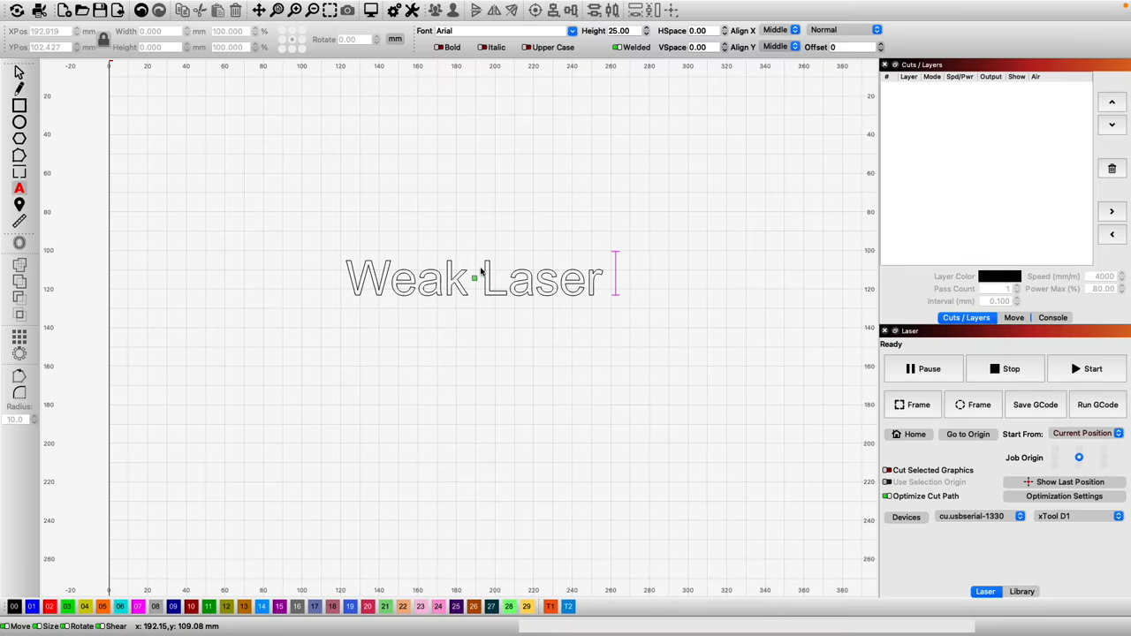
text(Output)
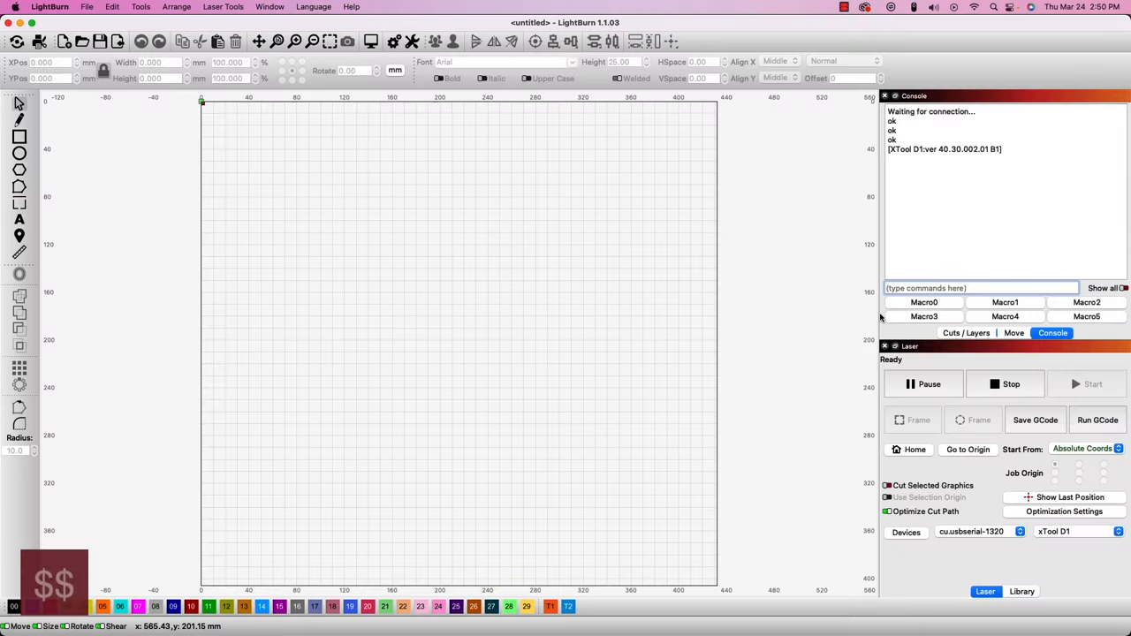
Step: Send $$ to list settings, then confirm Device Settings S-value max matches $30=1000
text($$)
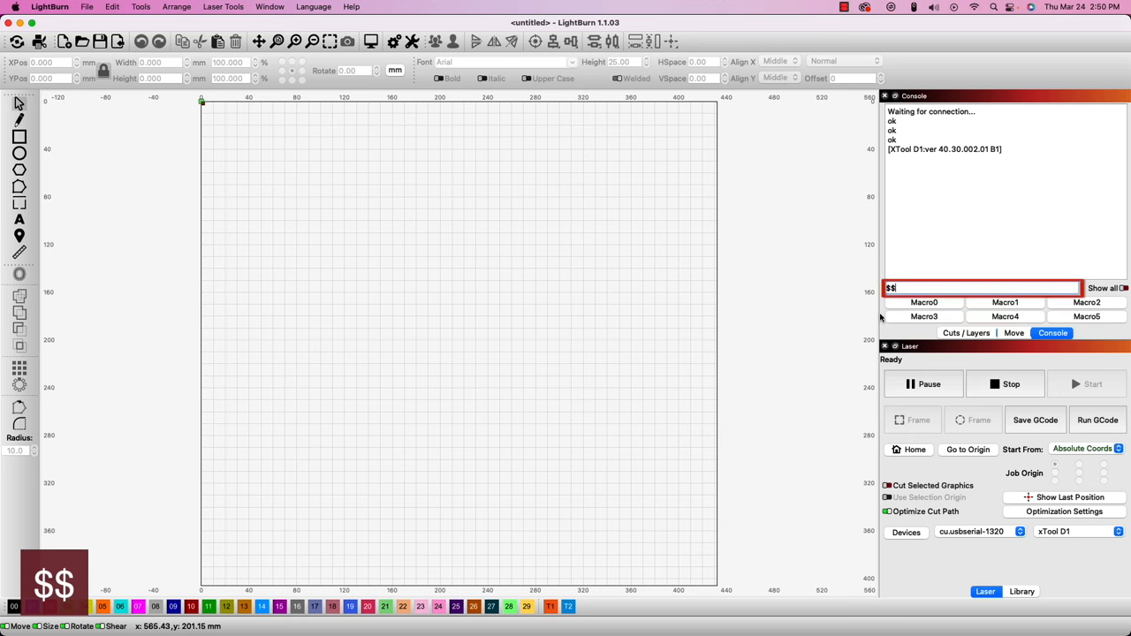
key(Return)
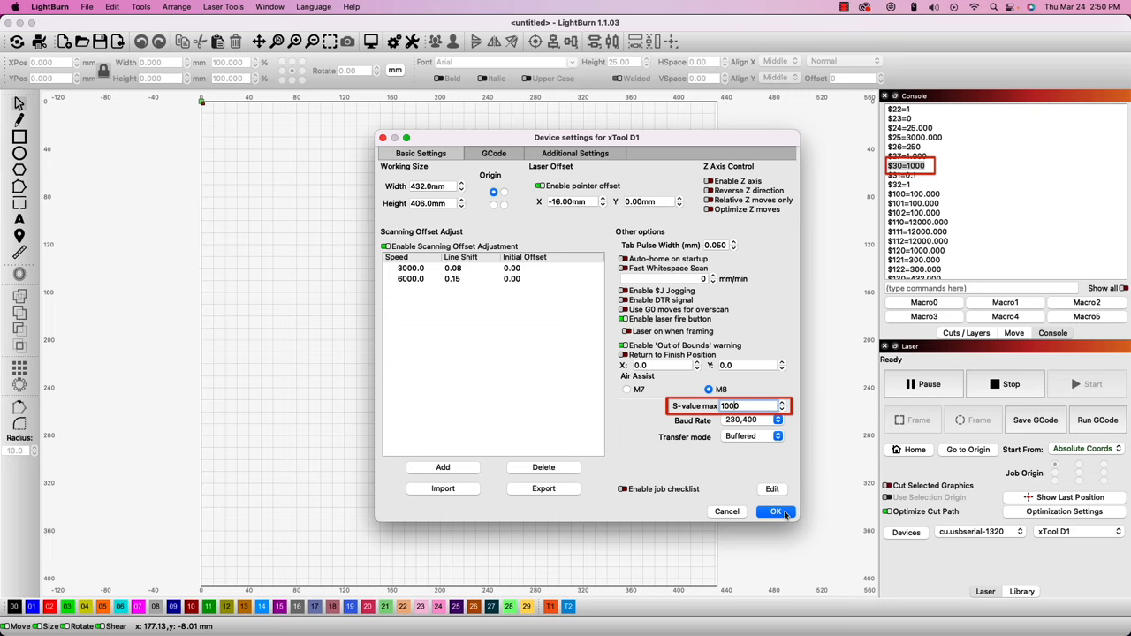
click(775, 512)
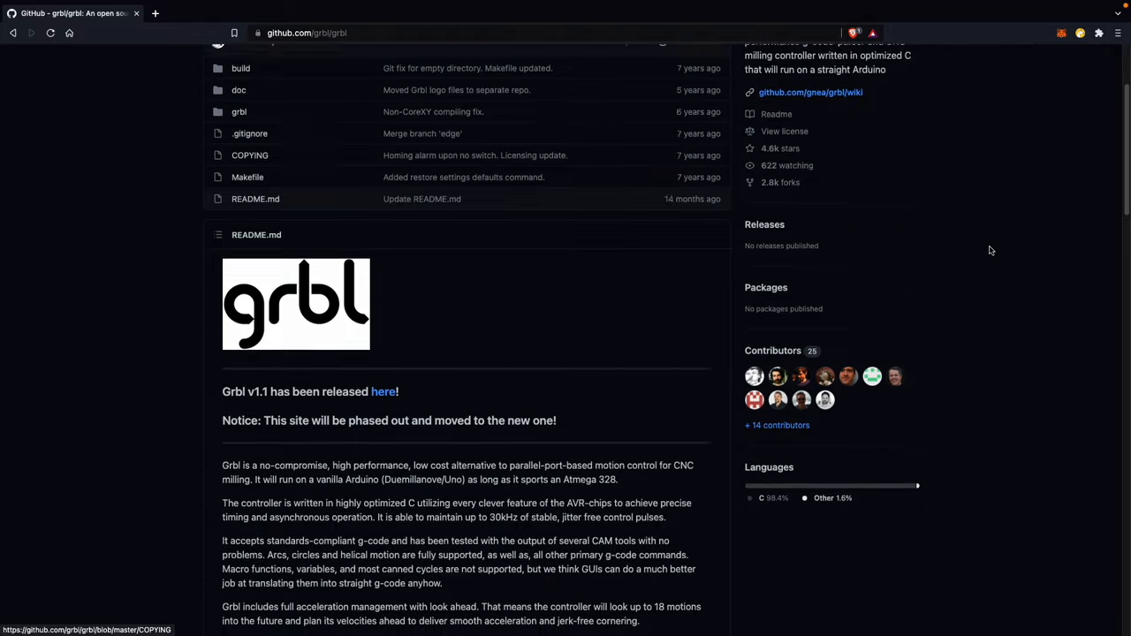
Step: Scroll the grbl repository page down to the README.md section
scroll(down, 3)
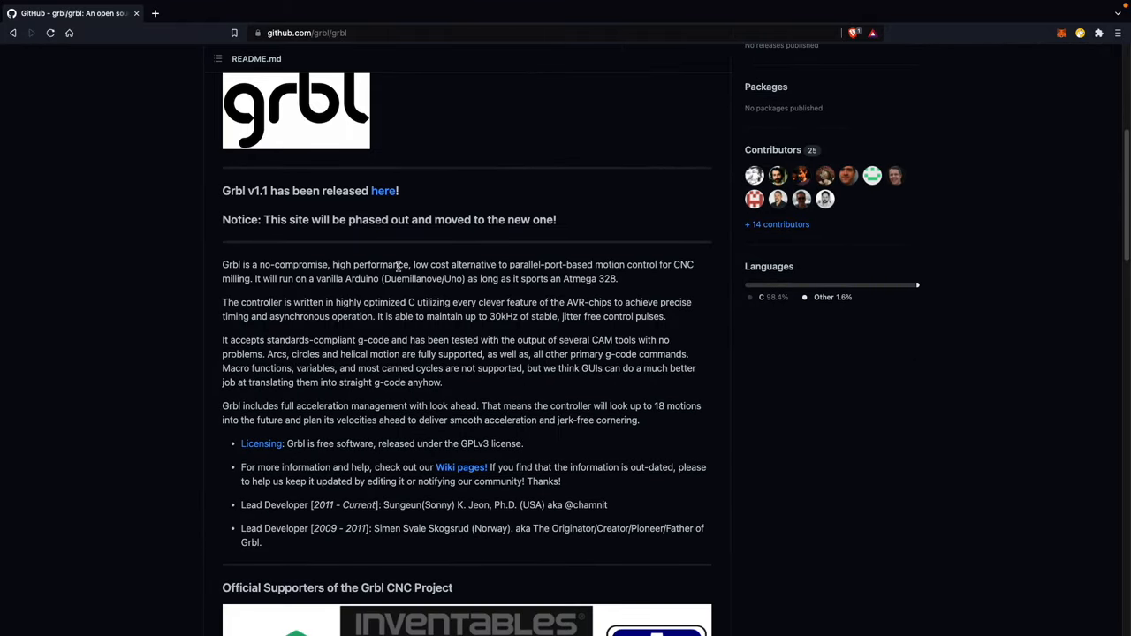
mouse_move(476, 281)
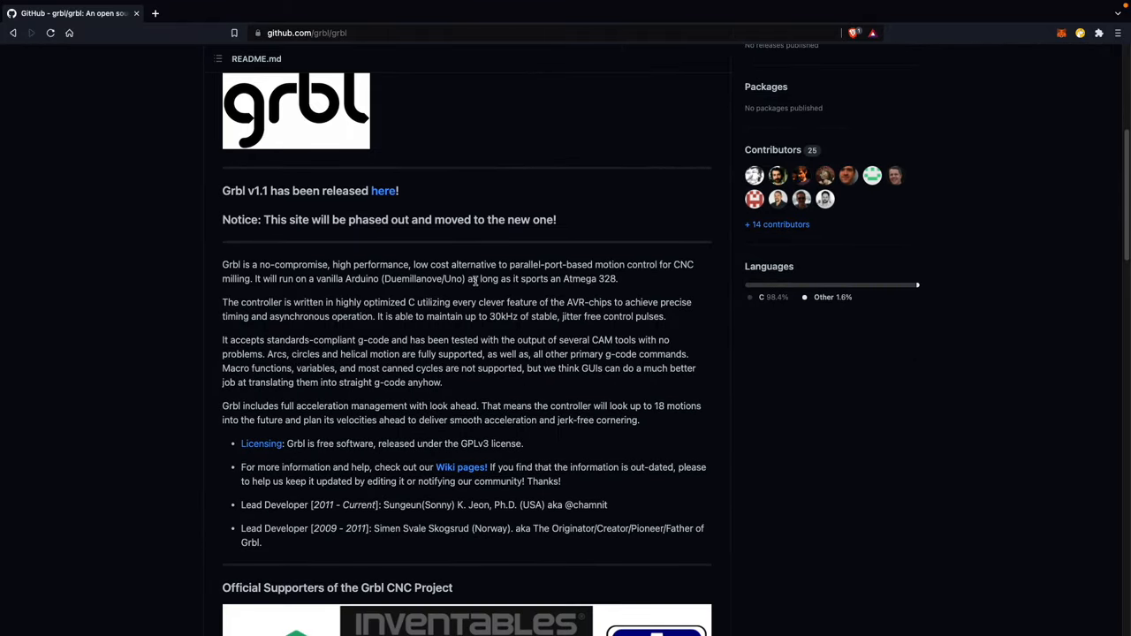
click(383, 190)
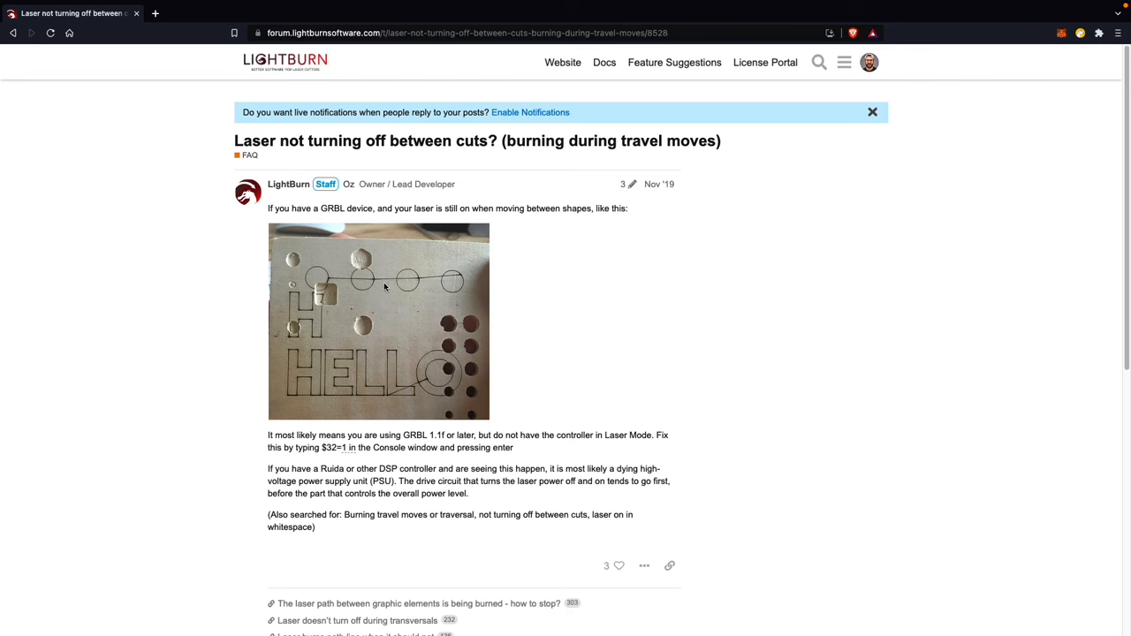
mouse_move(371, 402)
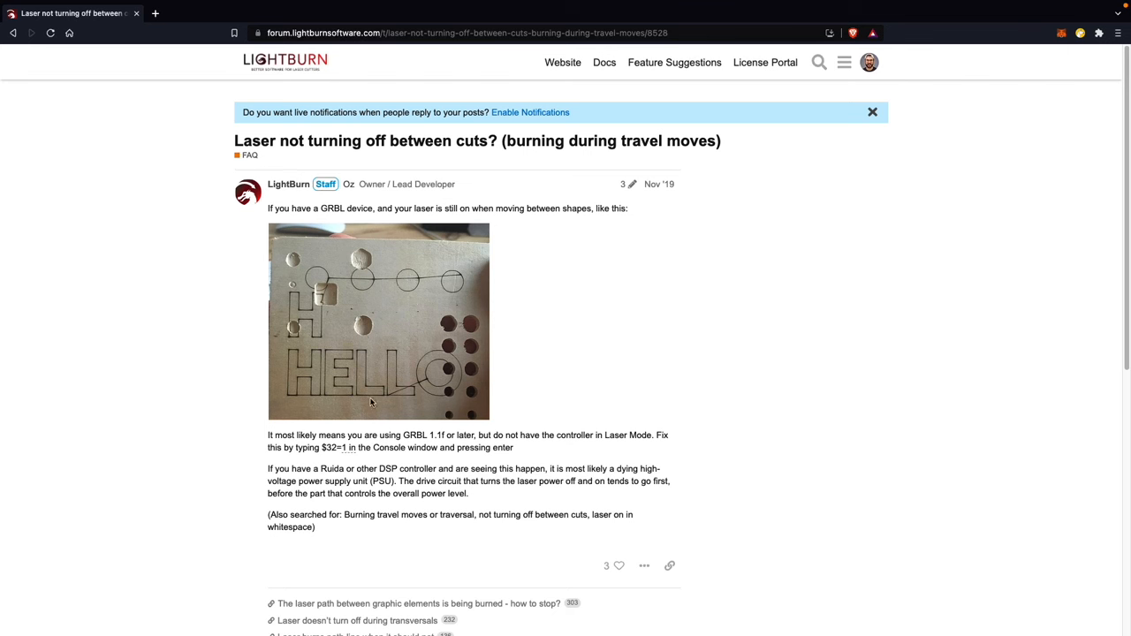
mouse_move(414, 392)
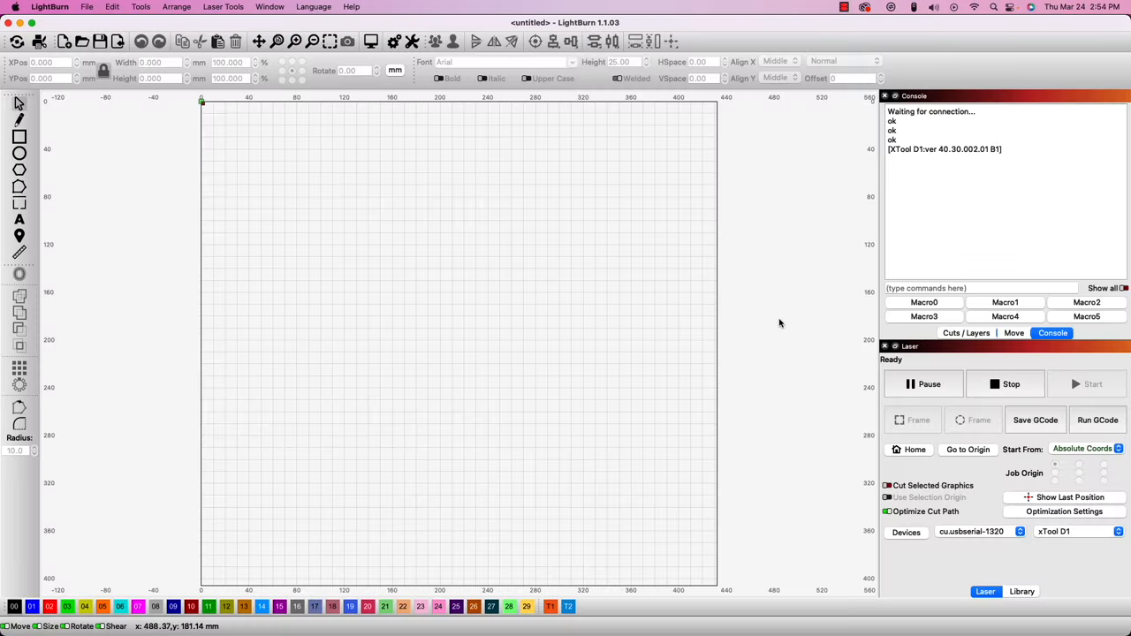
Step: Send $$ and then $32 in the Console to list settings and check laser mode
click(980, 288)
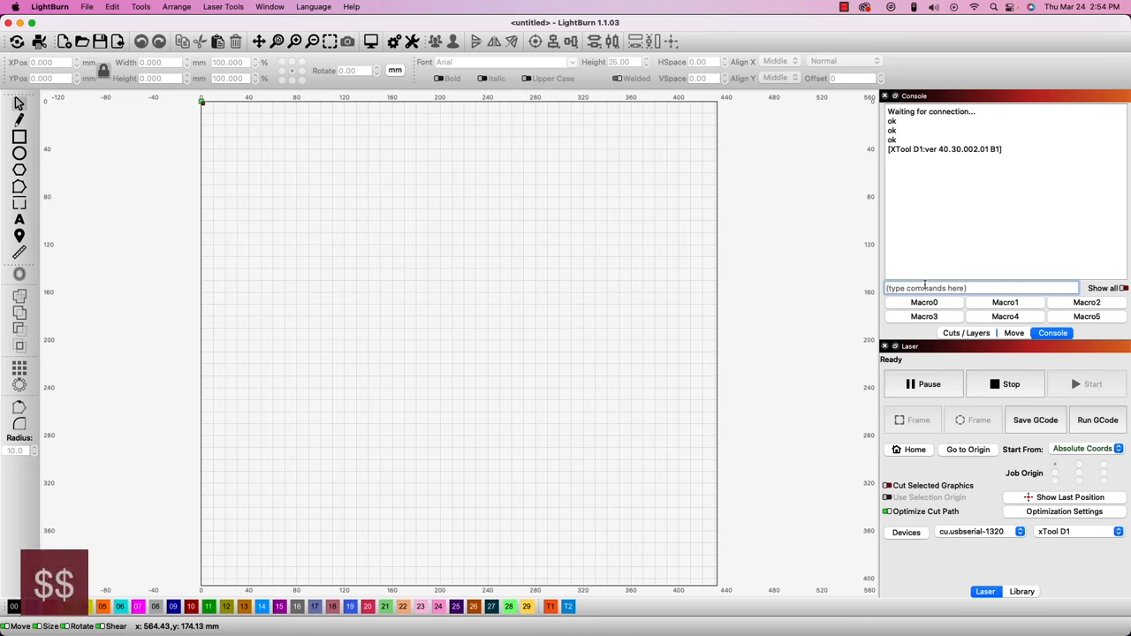
text($$)
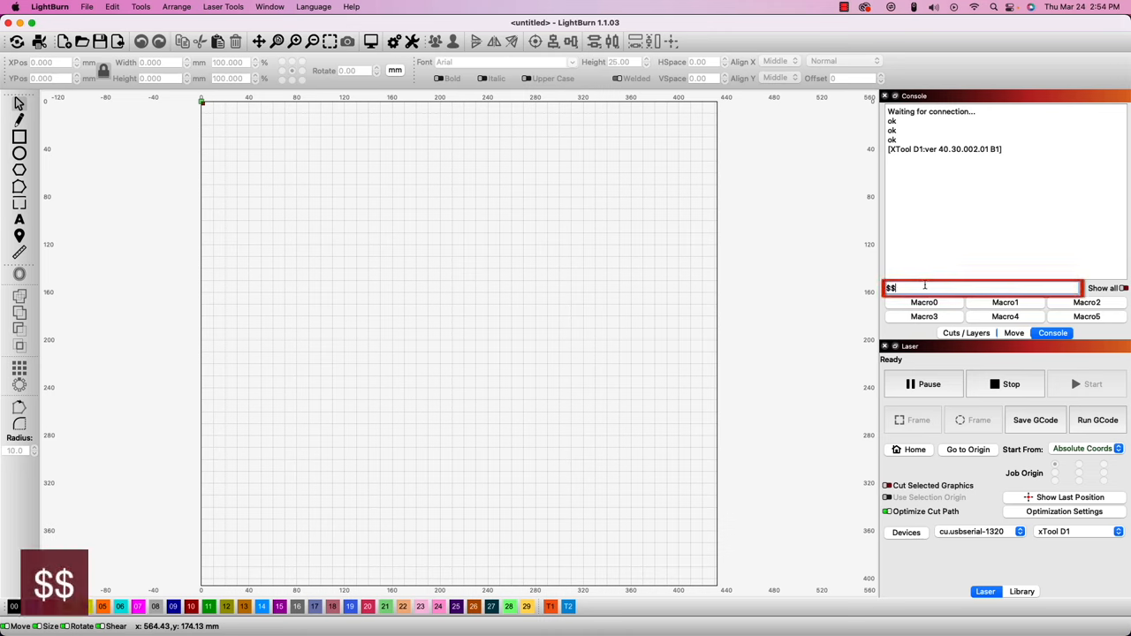
key(Return)
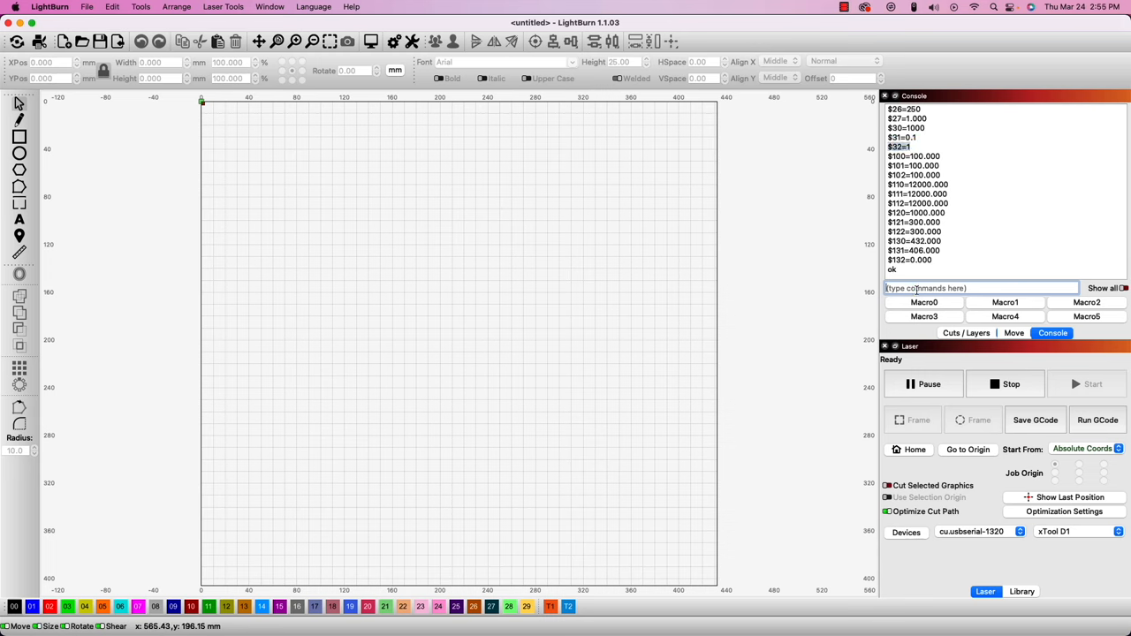
text($32)
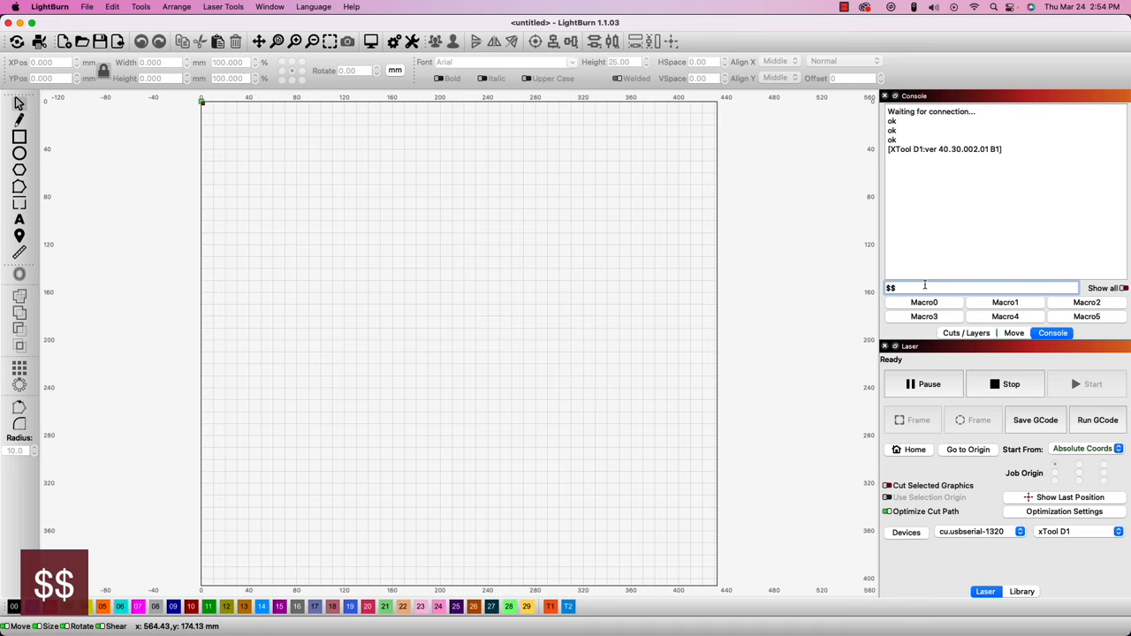
key(Return)
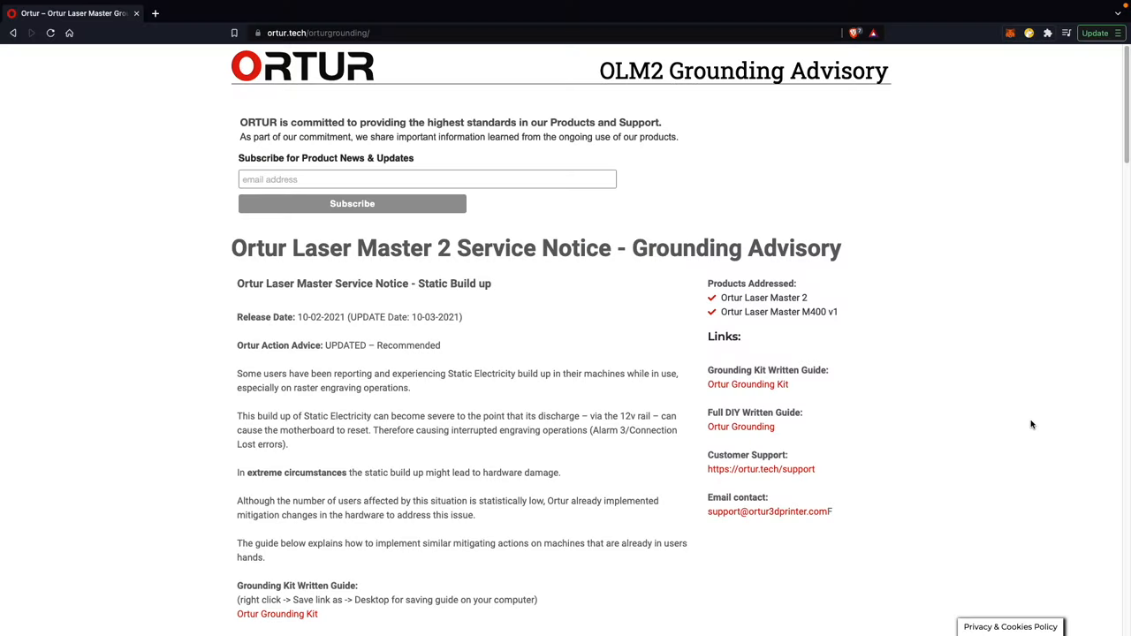
Step: Scroll the advisory page and follow the 'Ortur Grounding Kit' written guide link
scroll(down, 3)
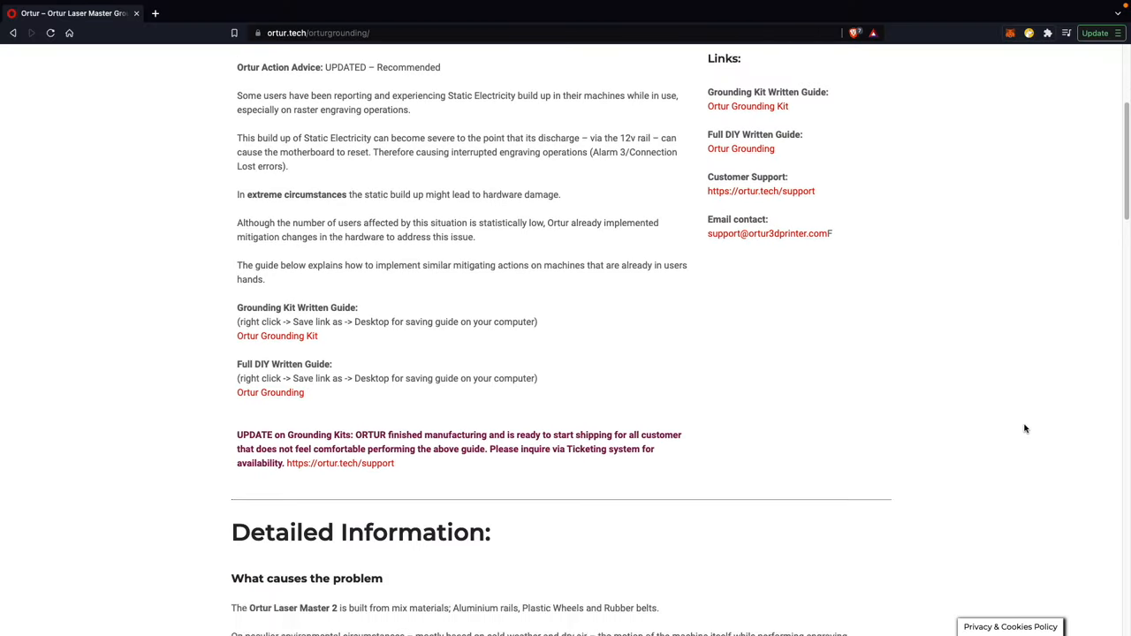
scroll(down, 3)
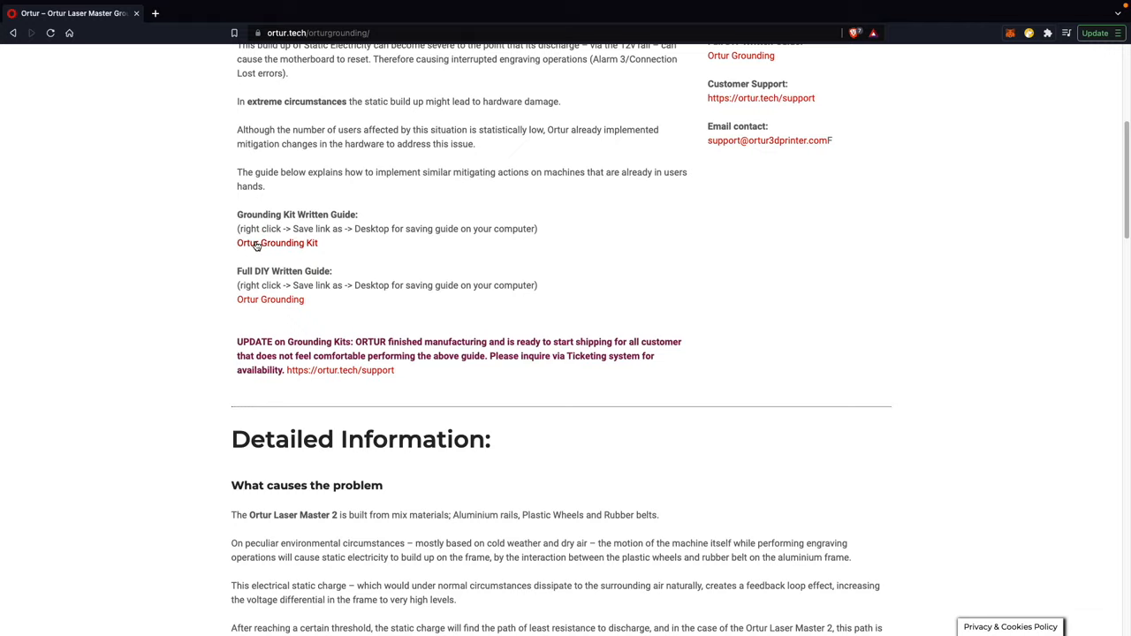
click(277, 243)
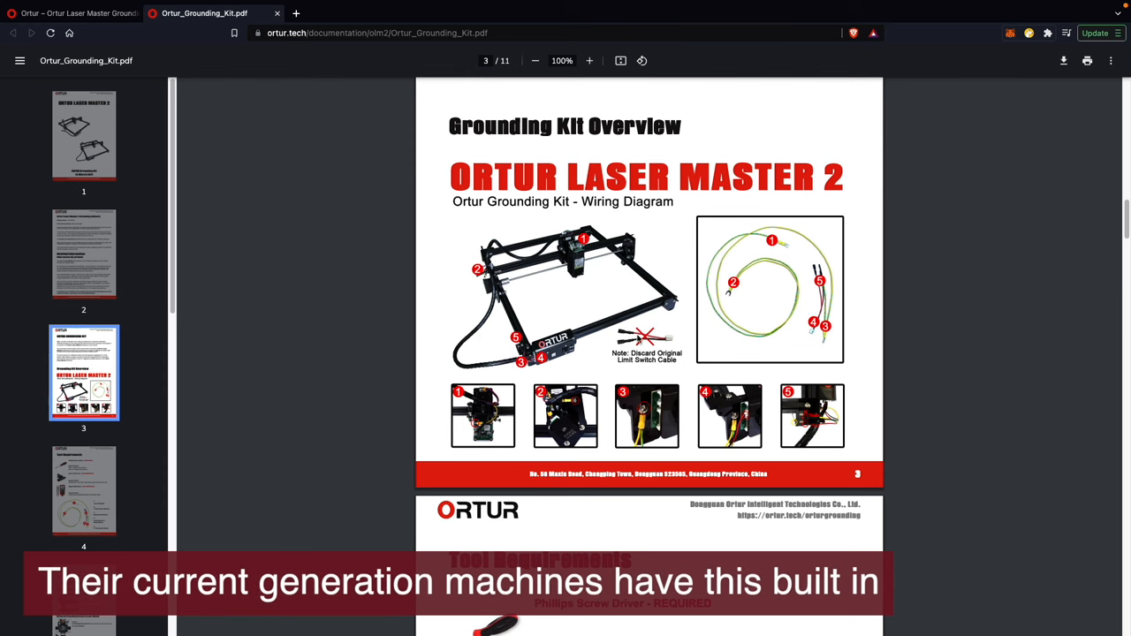
Step: Scroll the Grounding Kit PDF through the page 3–4 wiring diagram and tool requirements
scroll(down, 3)
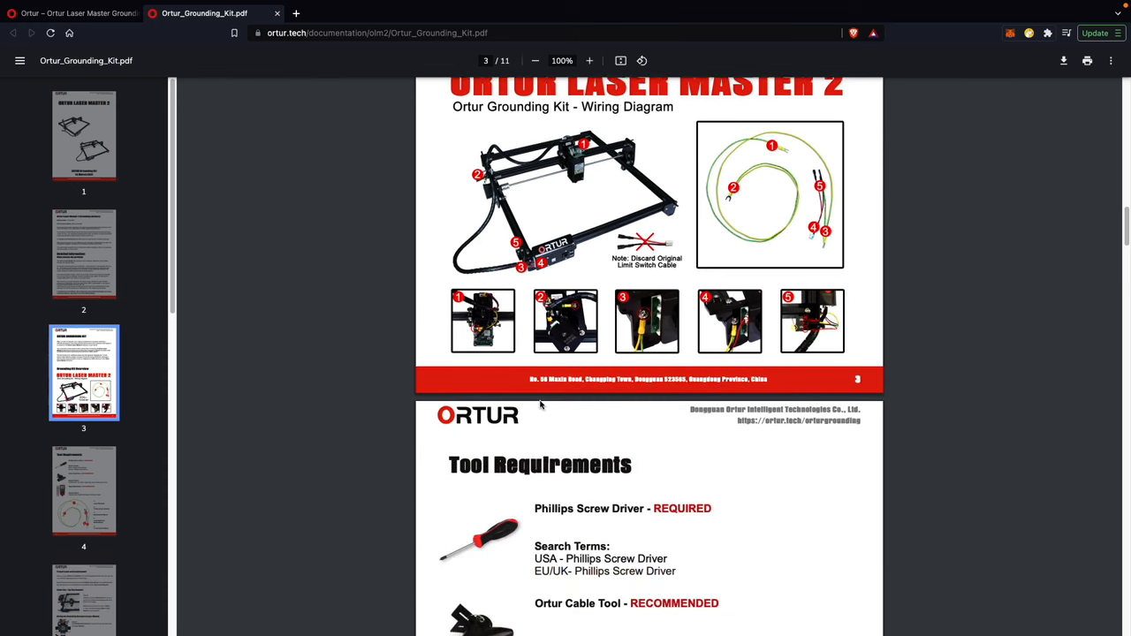
scroll(down, 3)
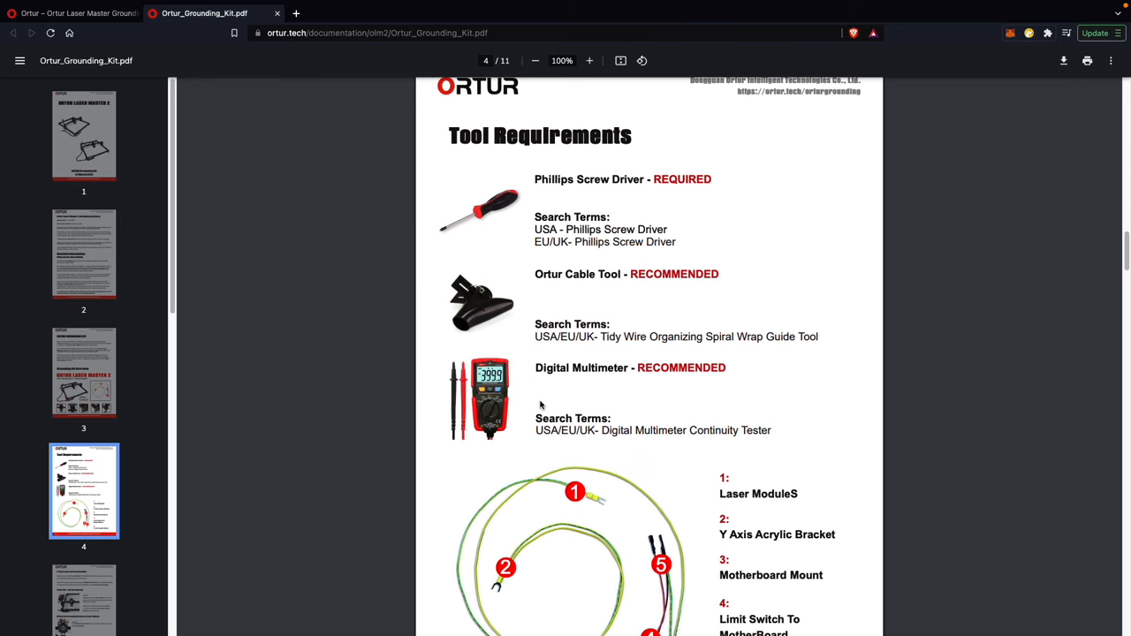
scroll(down, 3)
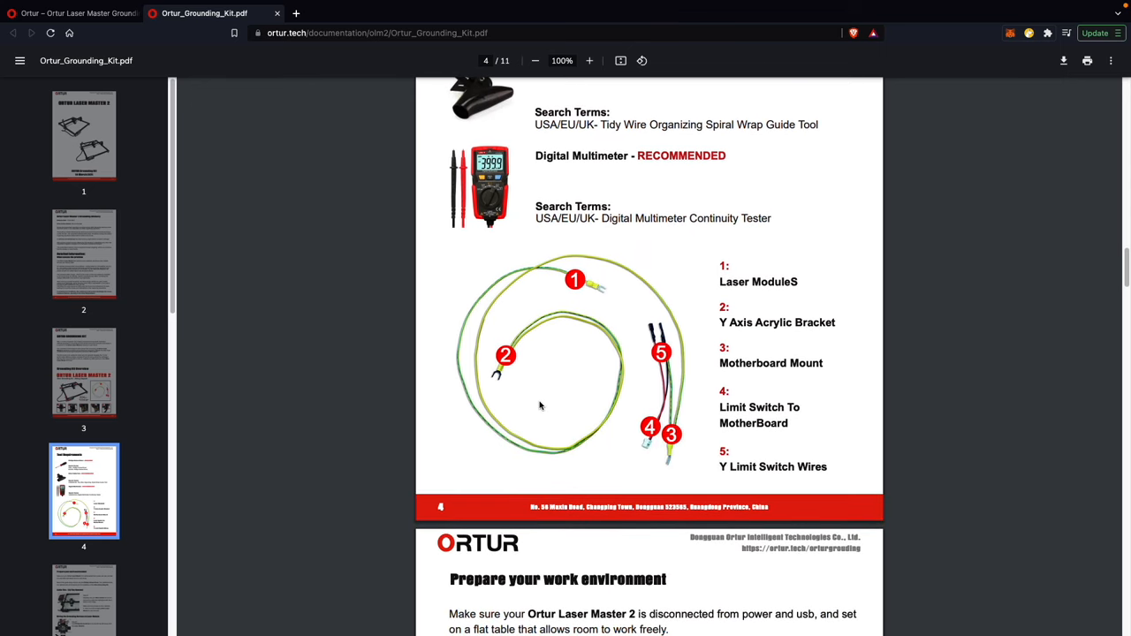
click(77, 13)
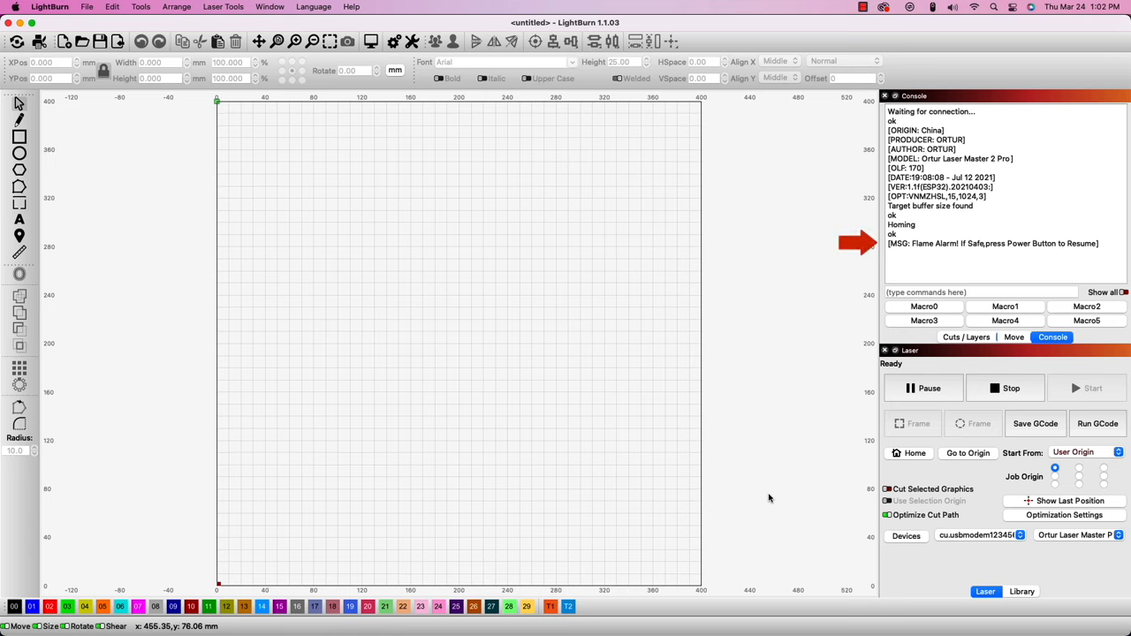
Step: Switch to LightBurn to view the Laser Master 2 Pro's Flame Alarm in the Console
click(909, 452)
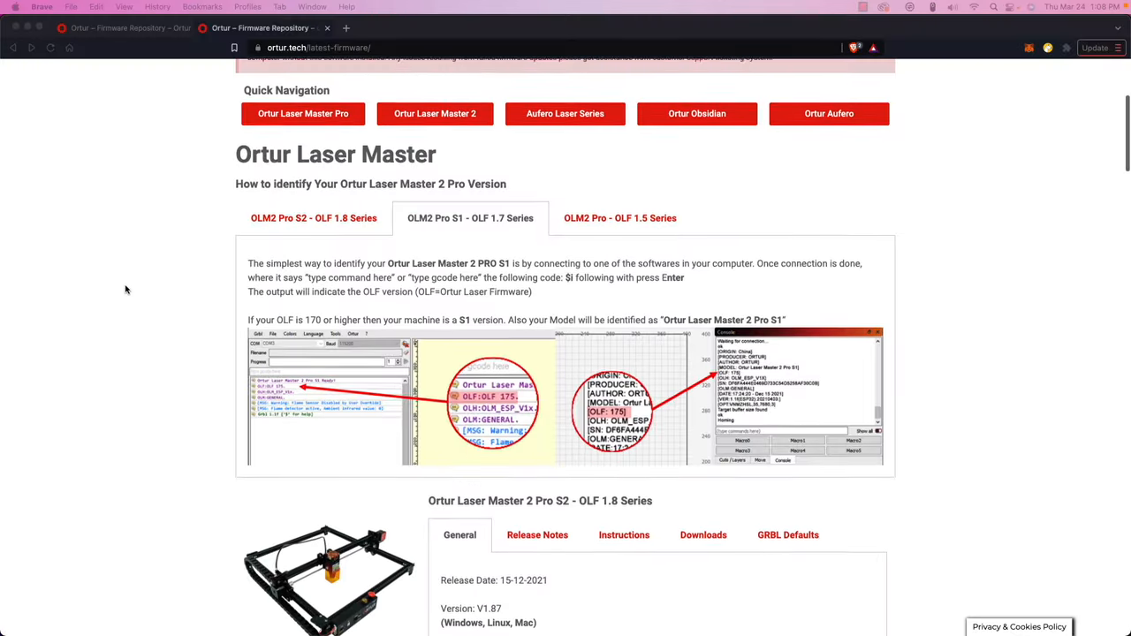
Step: Download the version 1.75 firmware package for the Laser Master 2 Pro S1
scroll(down, 3)
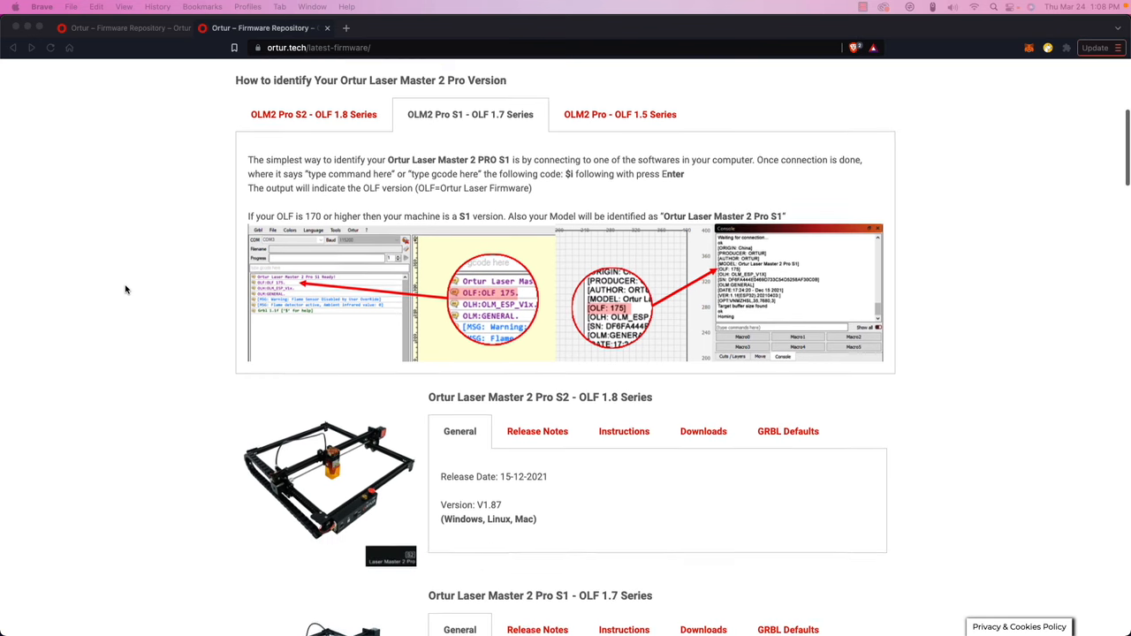
scroll(down, 3)
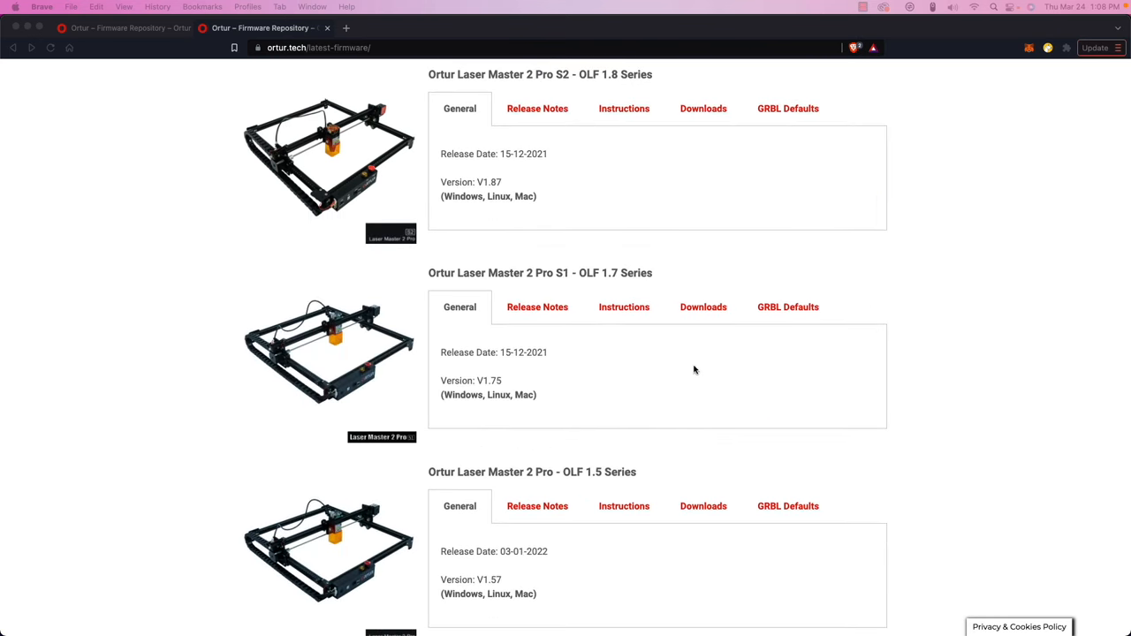
mouse_move(703, 306)
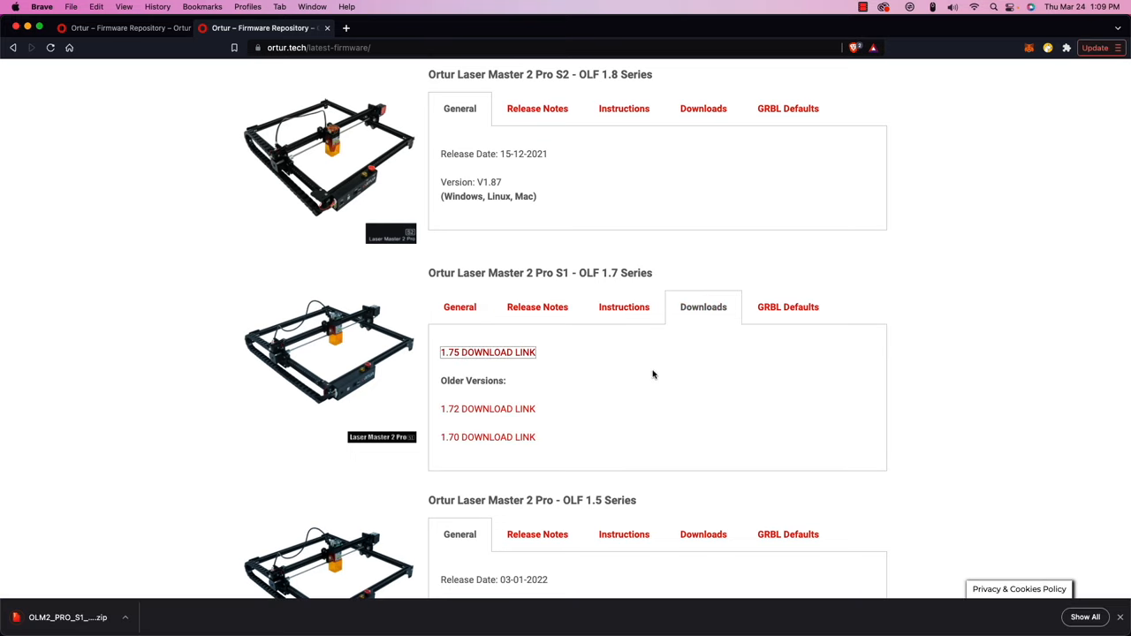
click(623, 306)
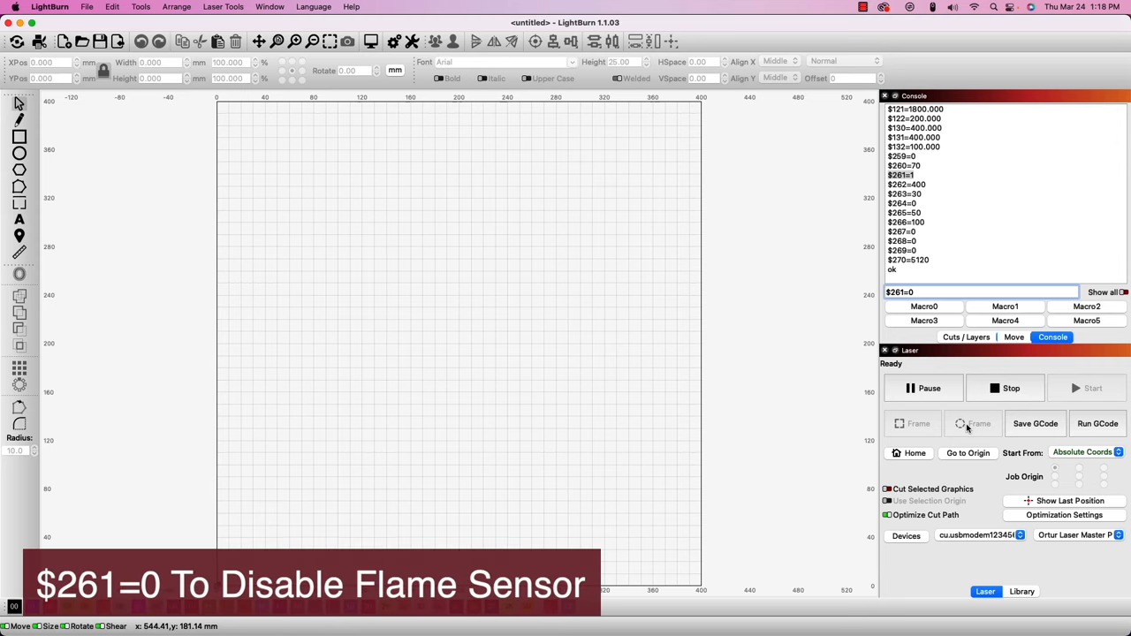
Step: Send $261=0 from the LightBurn console to disable the flame sensor
key(Return)
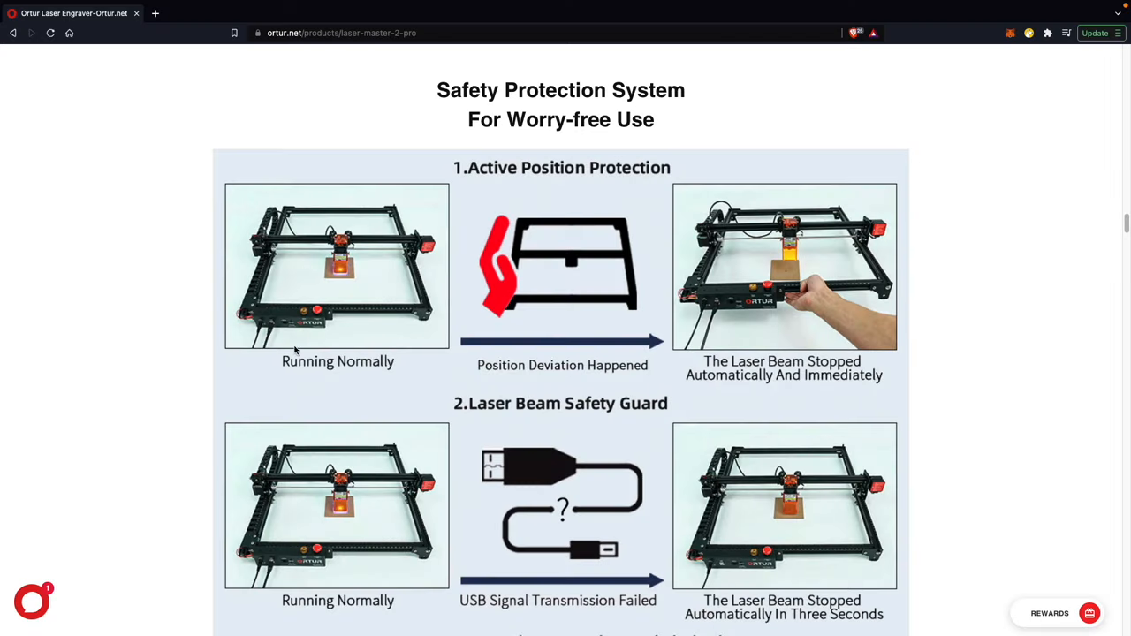
mouse_move(496, 323)
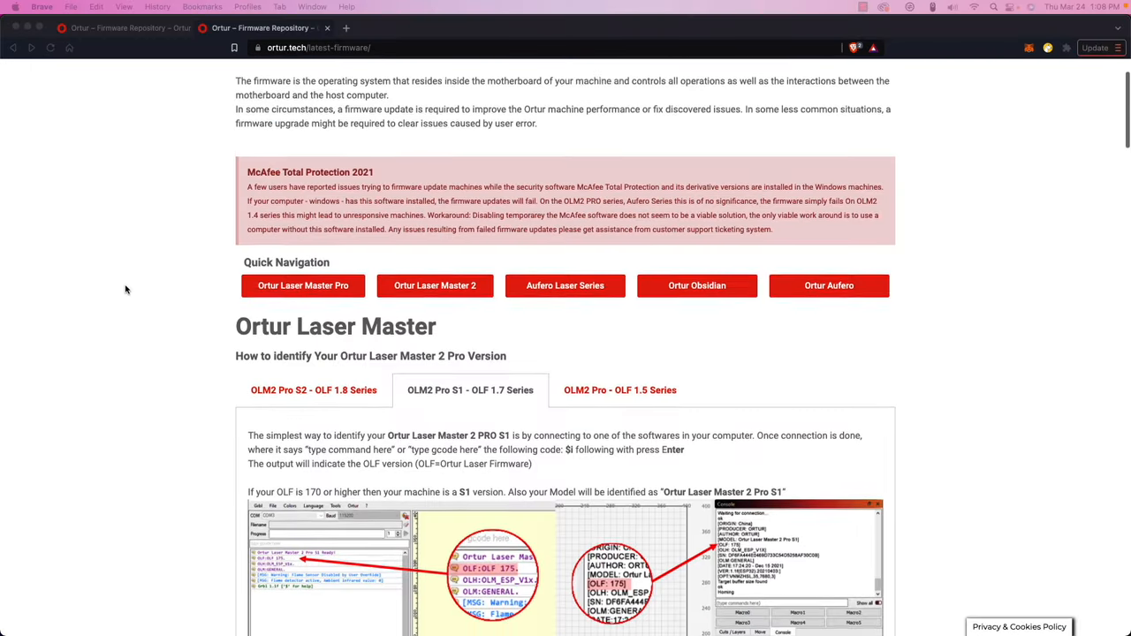
Step: Scroll through the Laser Master 2 Pro Safety Protection System features on ortur.net
scroll(down, 3)
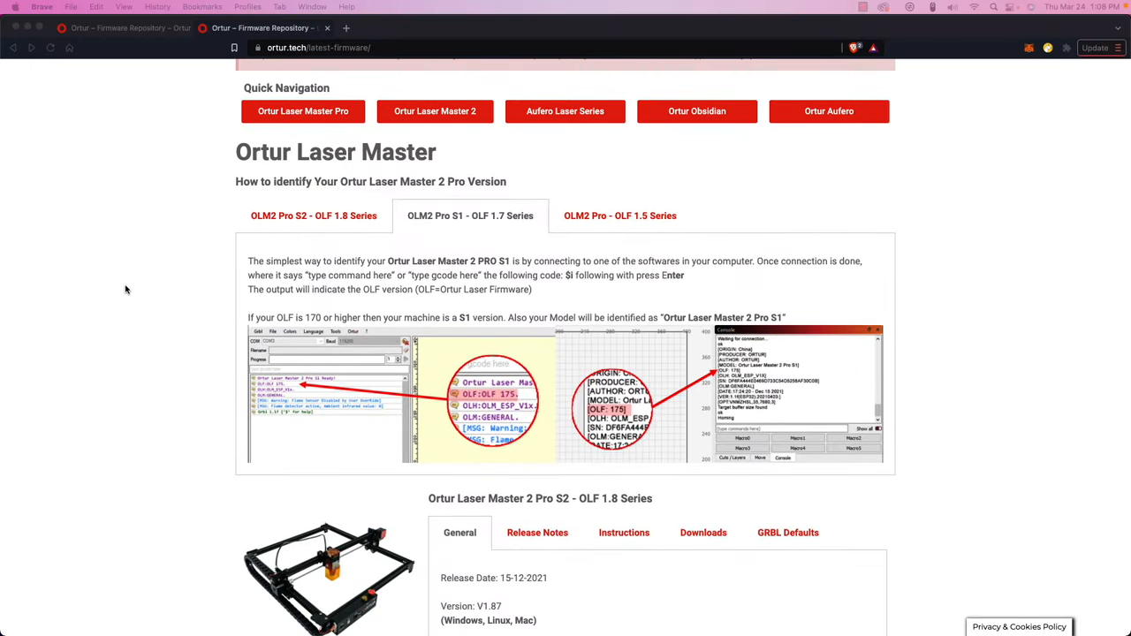
scroll(down, 3)
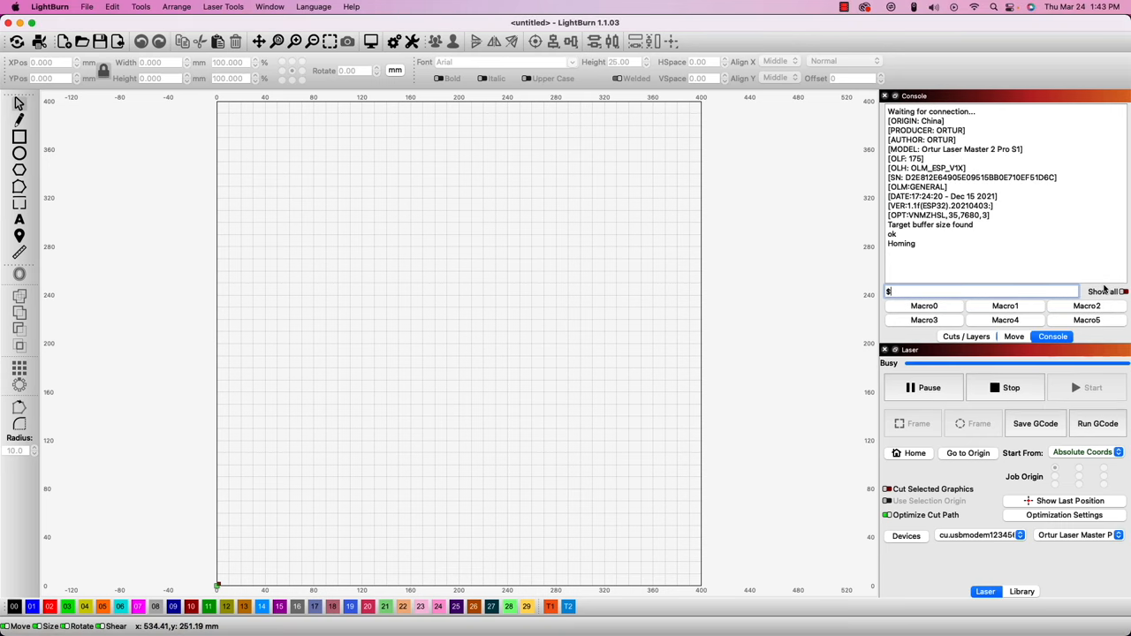
Step: Enter $262=0 in the LightBurn console to disable the shock sensor
text(262=)
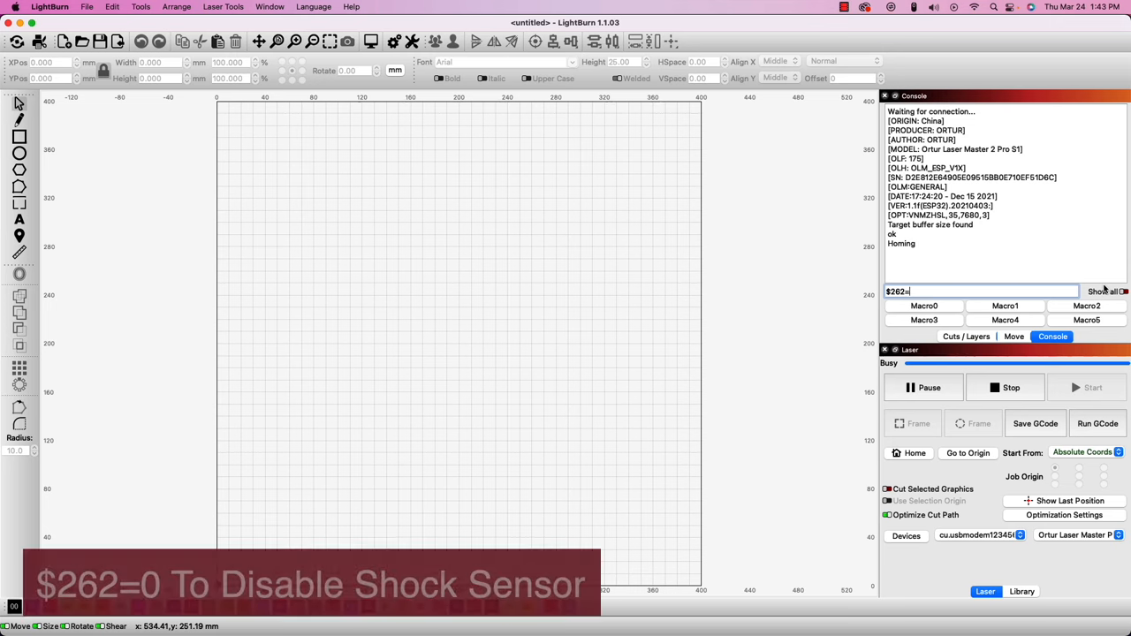
key(Return)
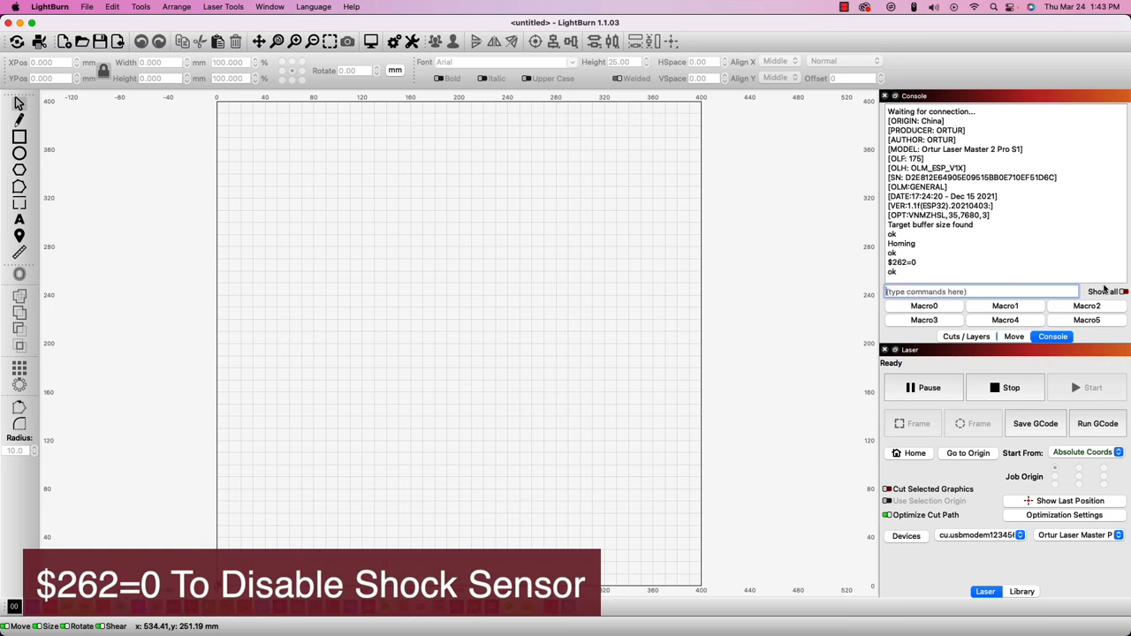
scroll(down, 3)
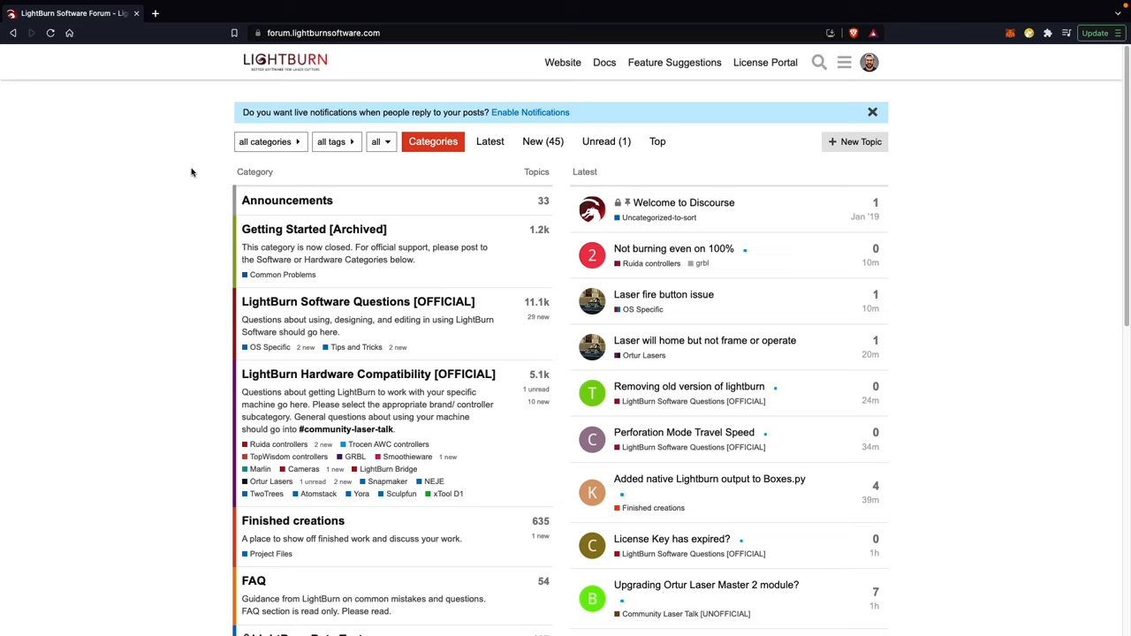
mouse_move(207, 231)
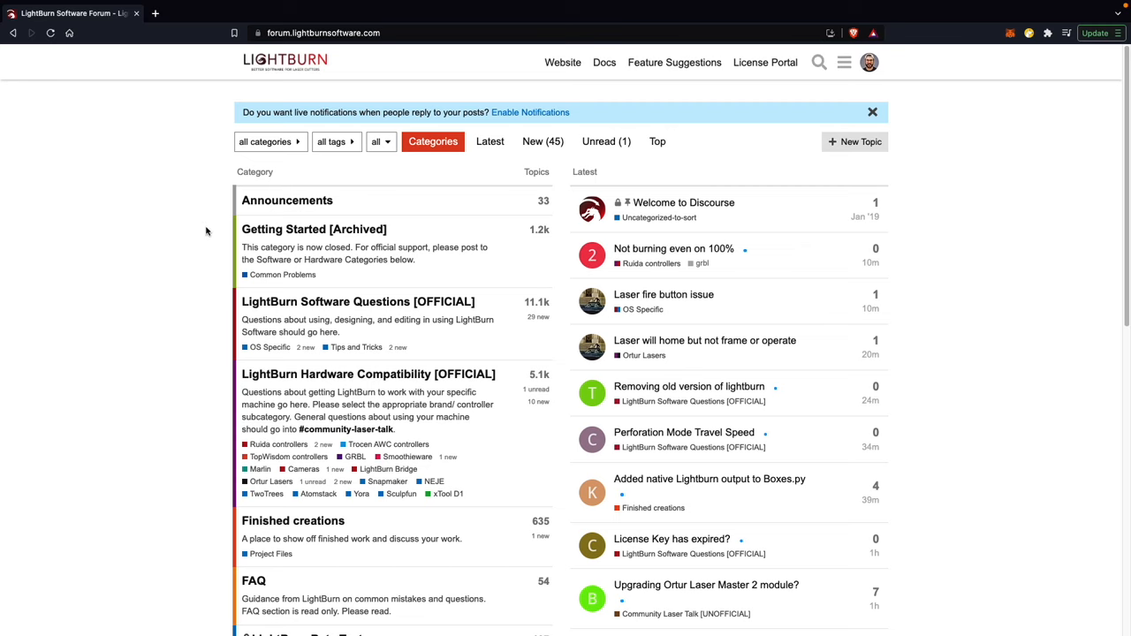
mouse_move(224, 333)
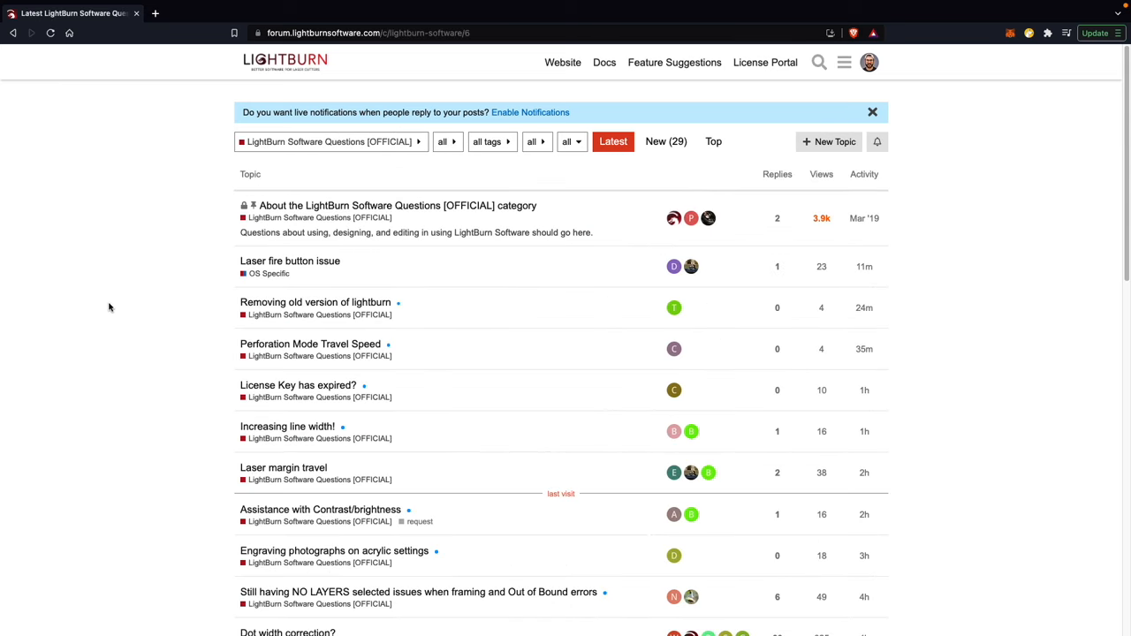
mouse_move(115, 283)
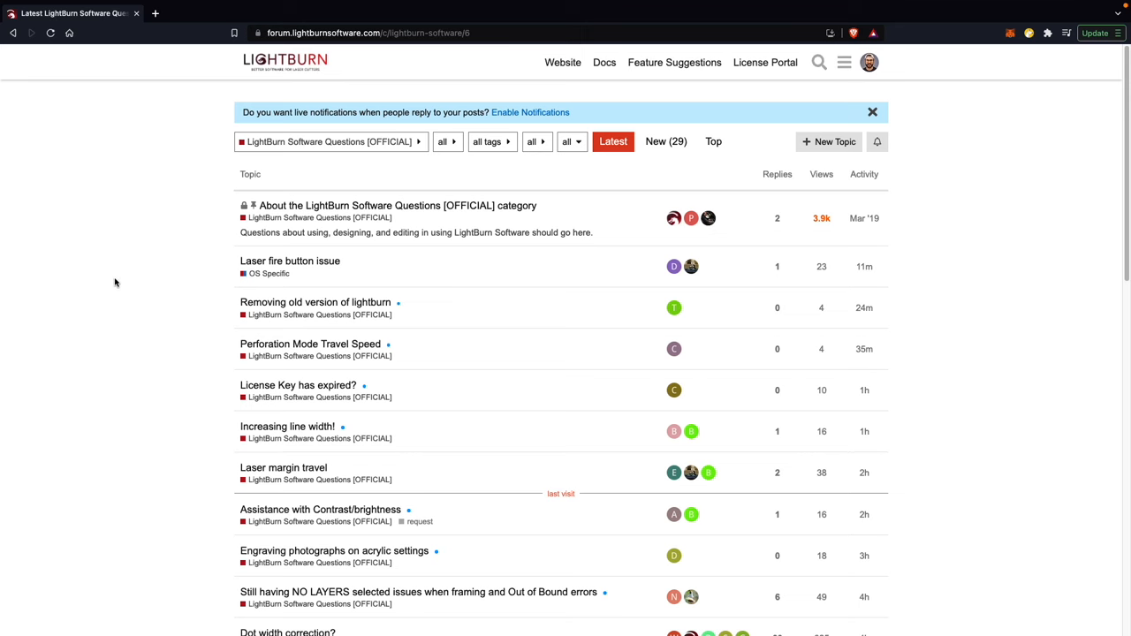